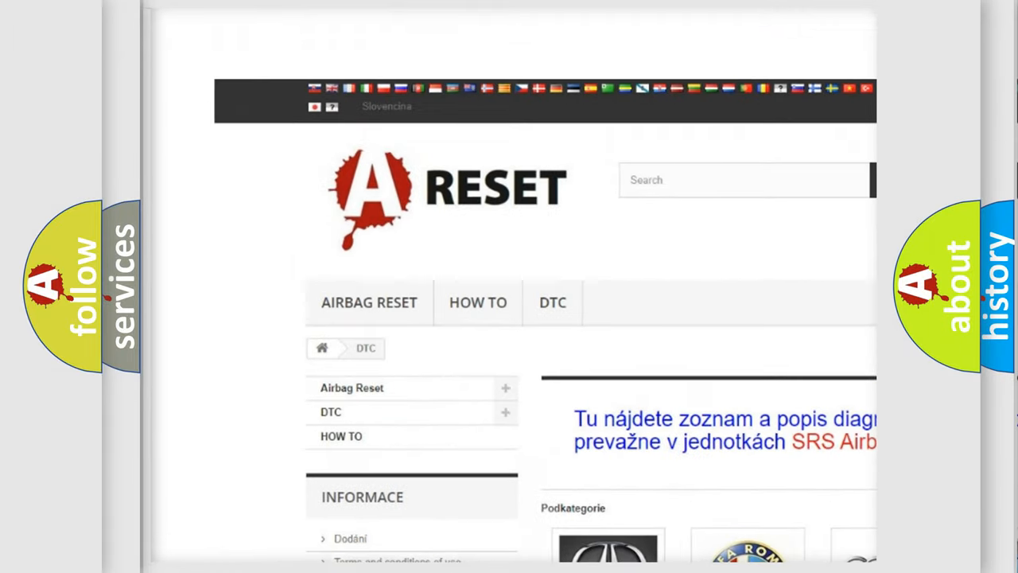
scroll(down, 3)
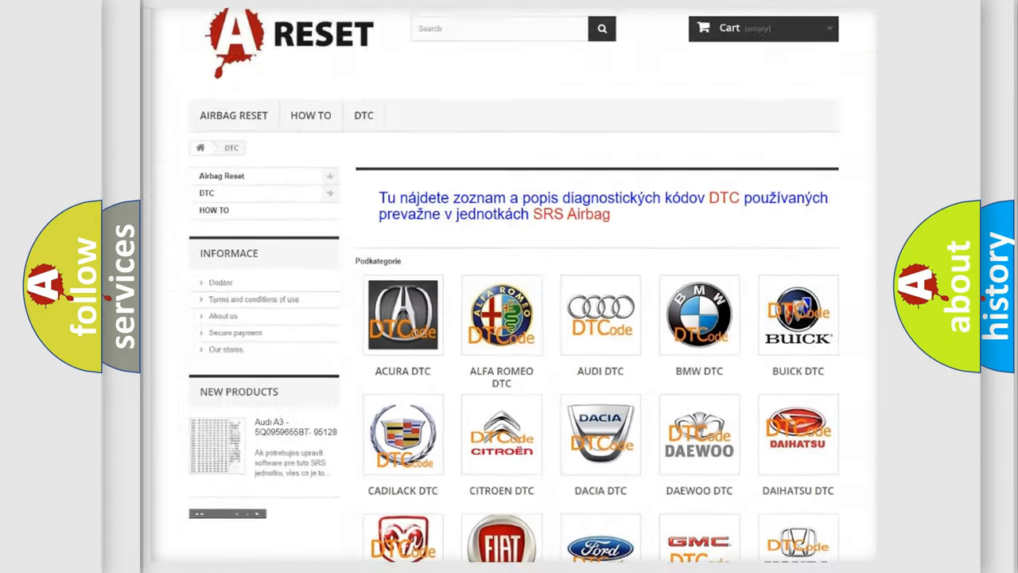
scroll(down, 3)
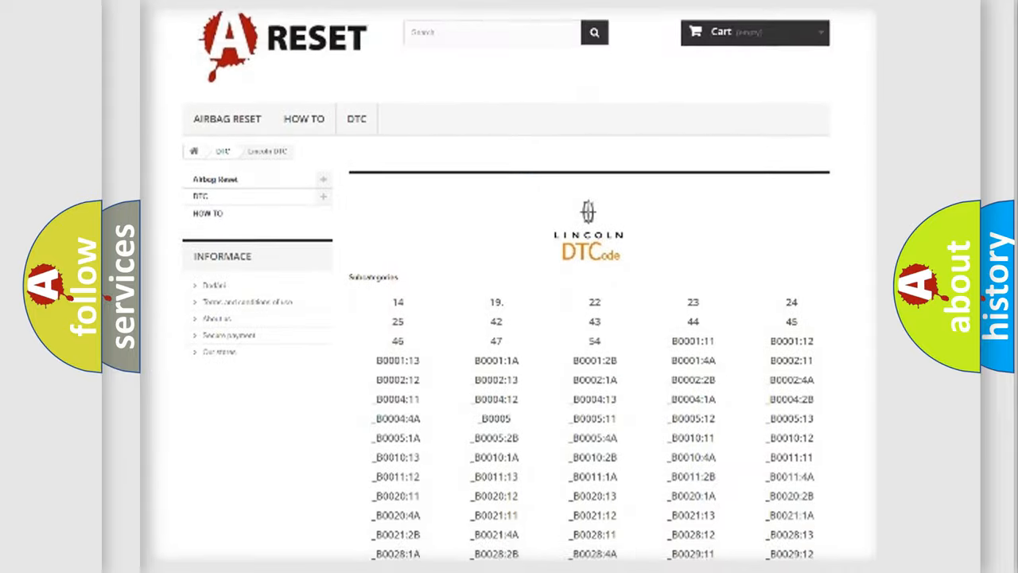
scroll(down, 3)
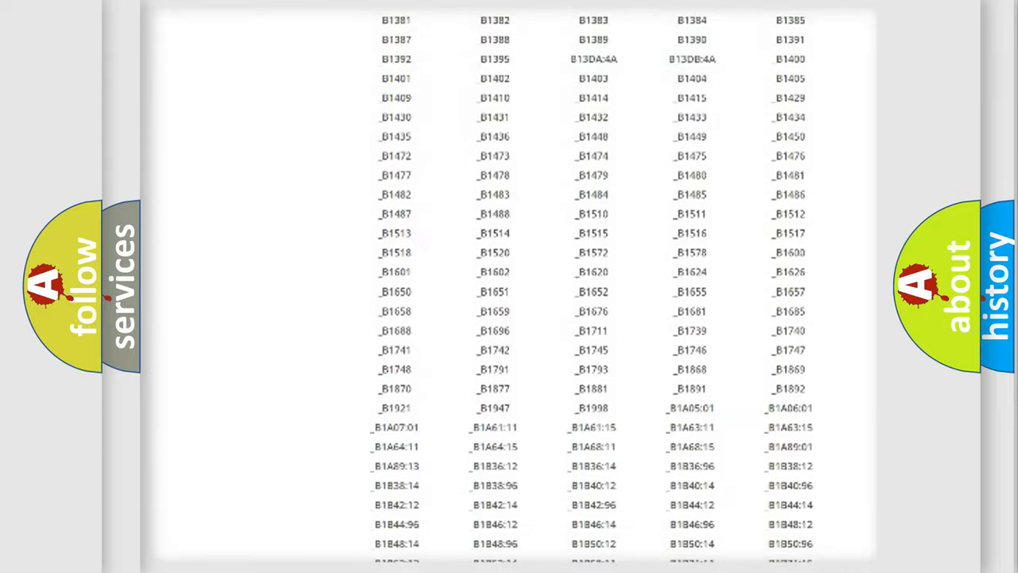
scroll(up, 3)
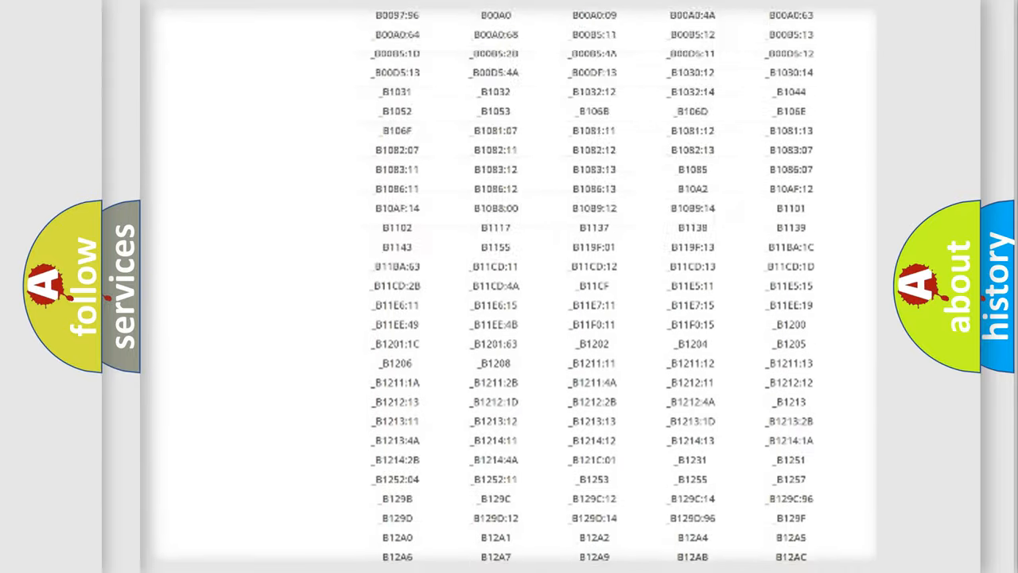
scroll(up, 3)
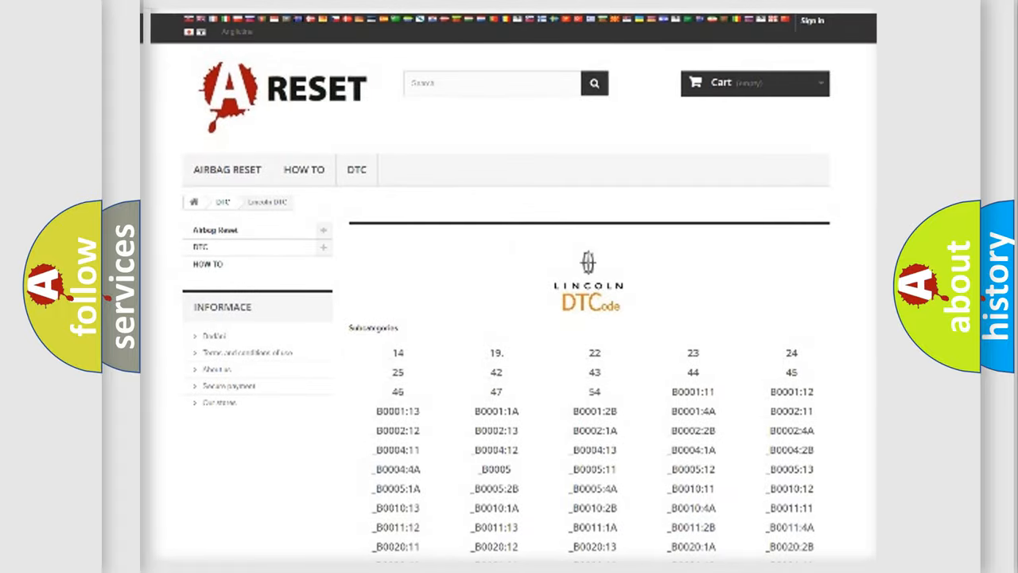